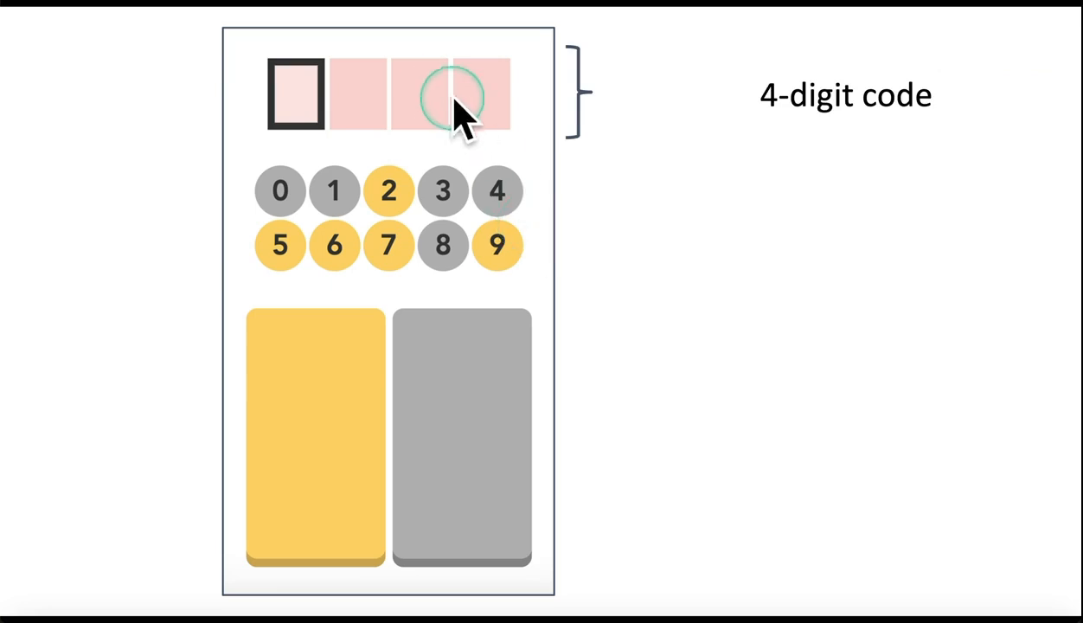
mouse_move(441, 95)
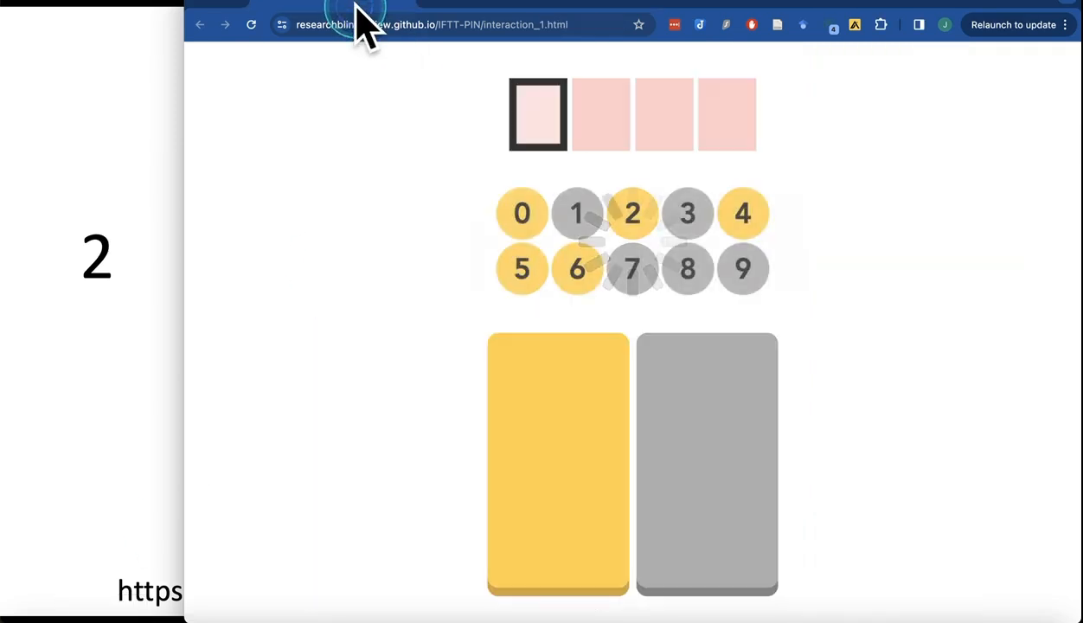
Start the two-button PIN demo and signal that digit 2 is grey
left_click(632, 212)
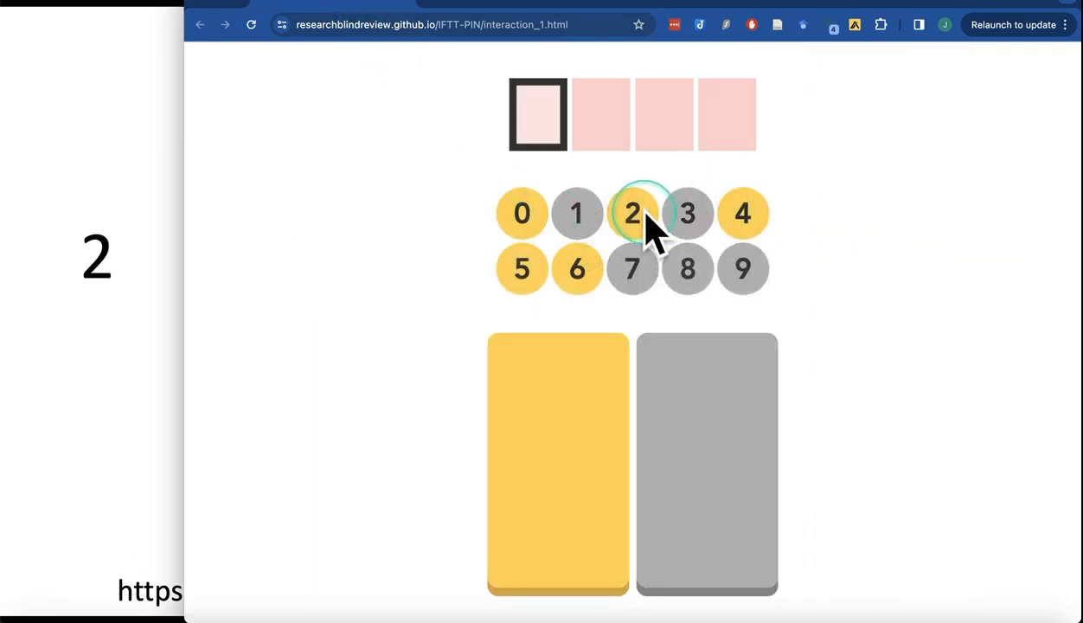
mouse_move(567, 458)
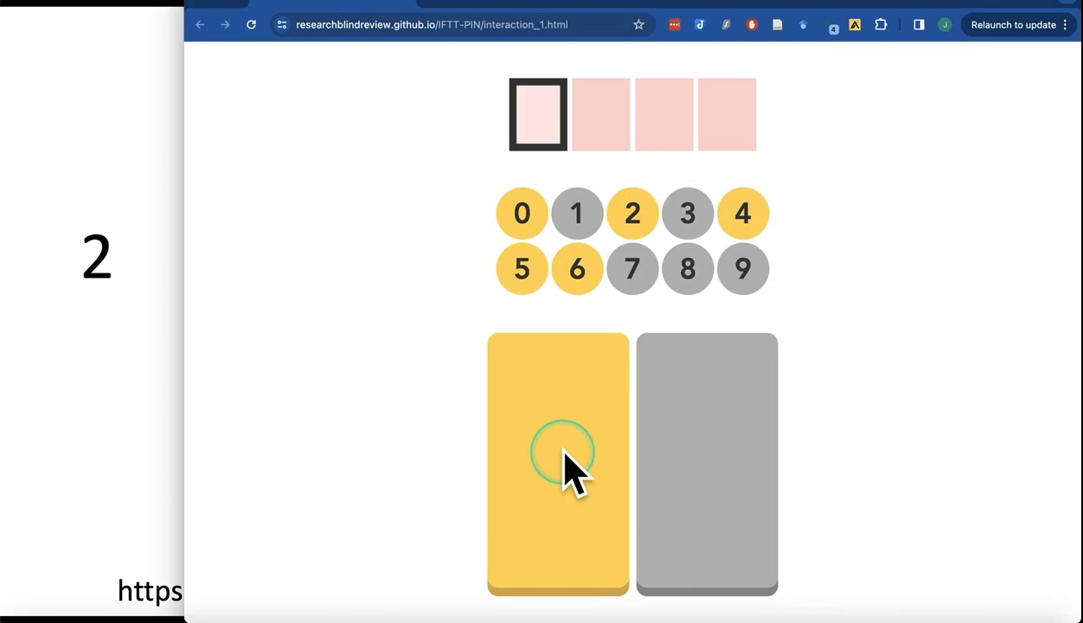
left_click(558, 463)
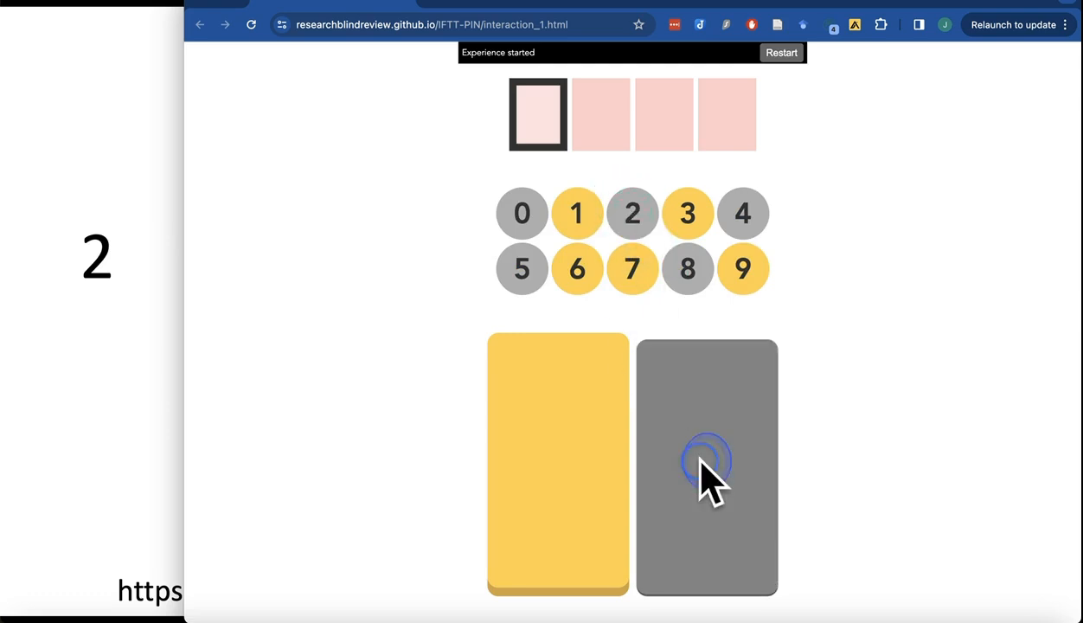
left_click(707, 465)
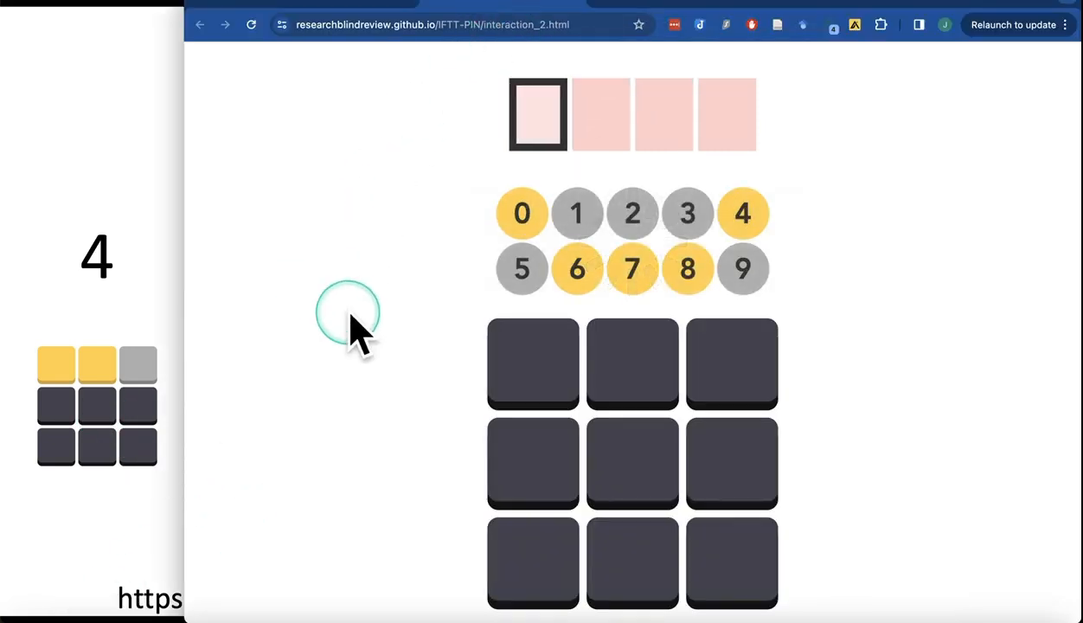
mouse_move(742, 213)
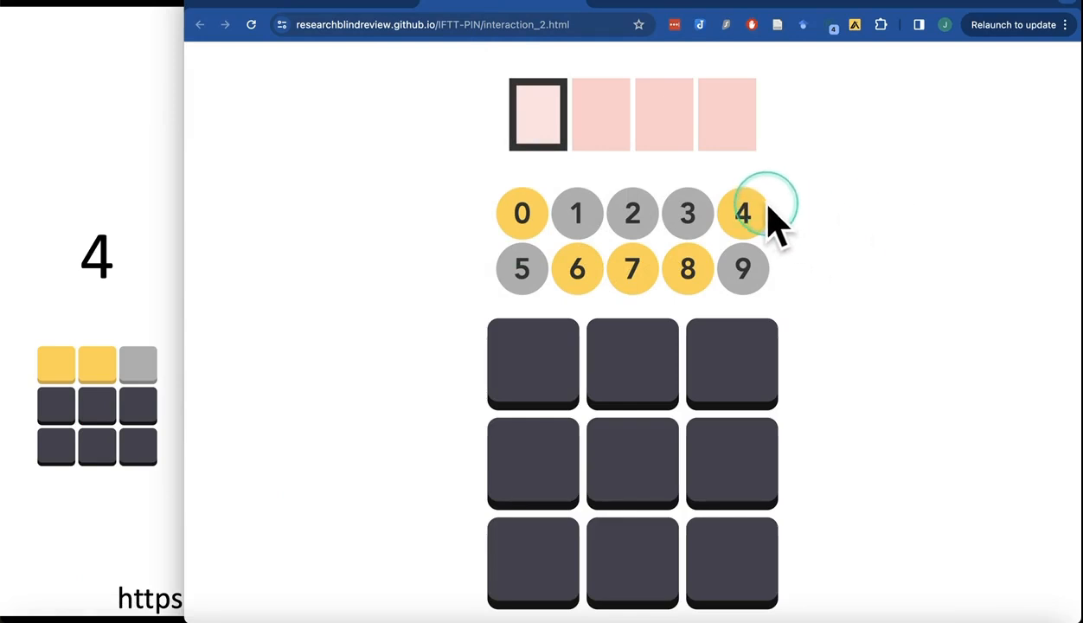
mouse_move(532, 363)
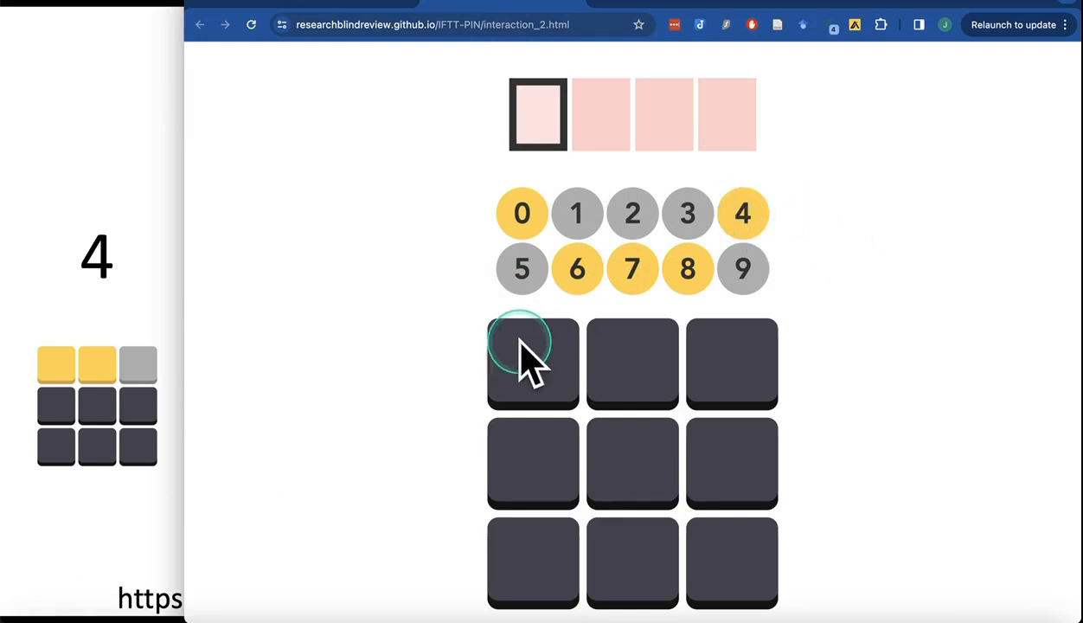
Start the nine-button pad experience with a first pad press
left_click(532, 363)
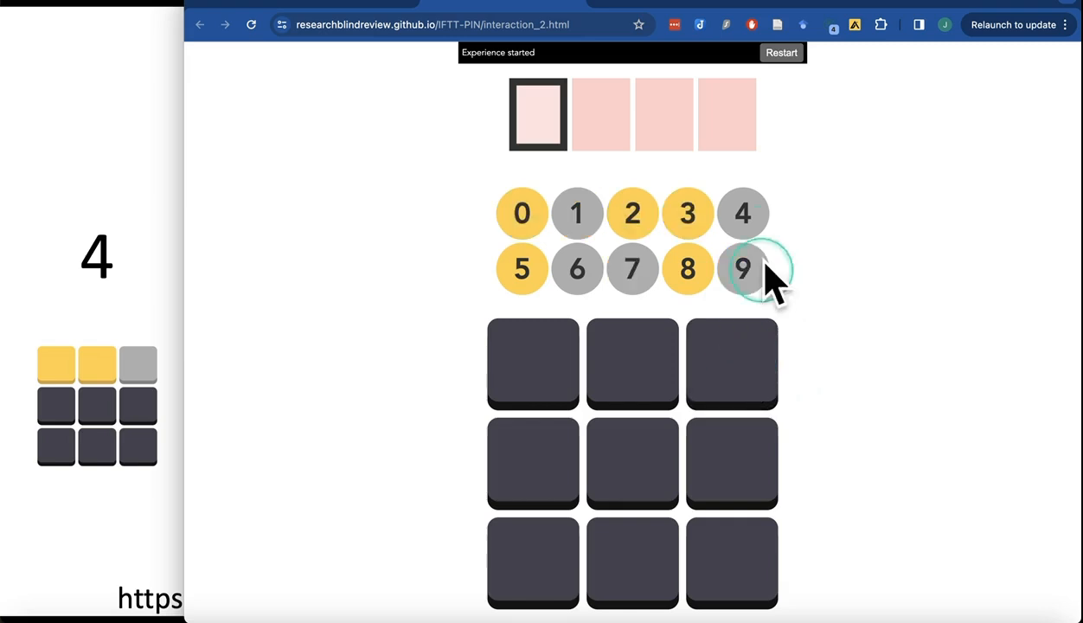
mouse_move(753, 364)
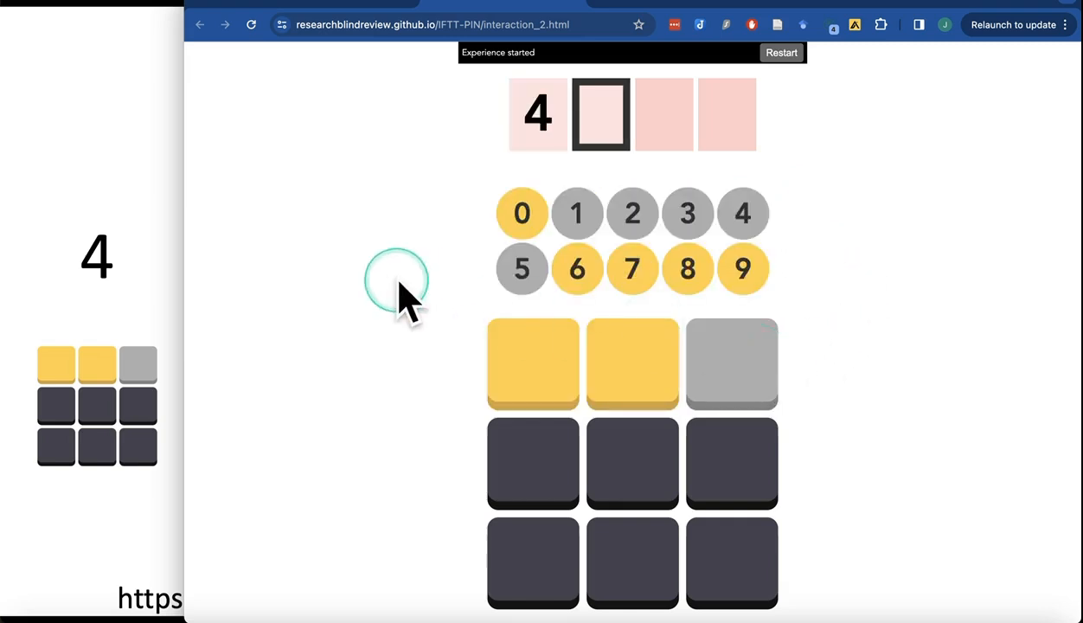
mouse_move(381, 294)
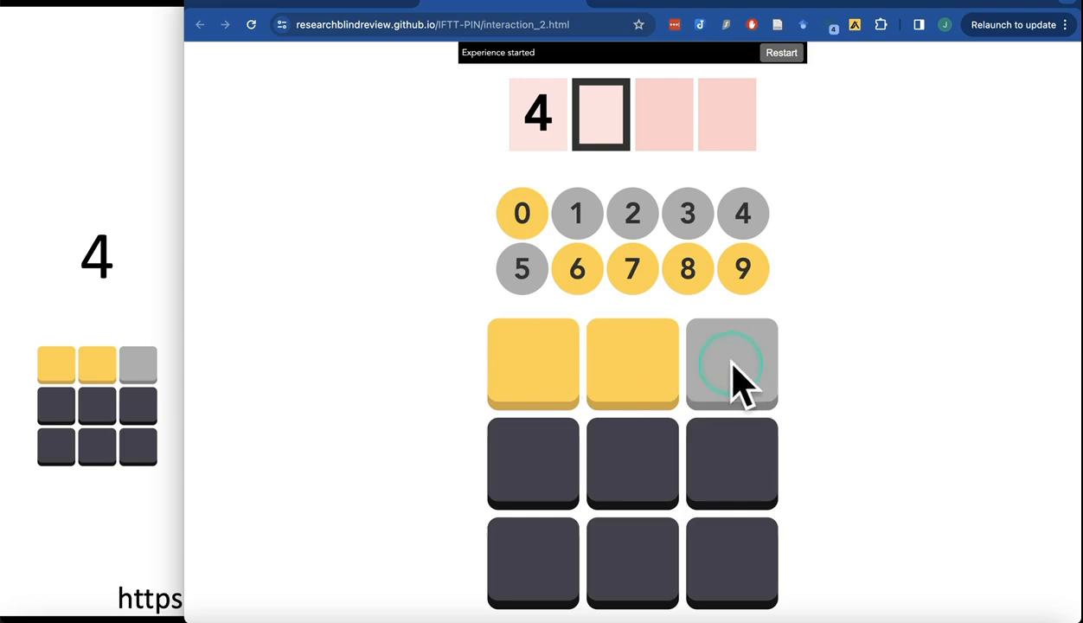
mouse_move(420, 355)
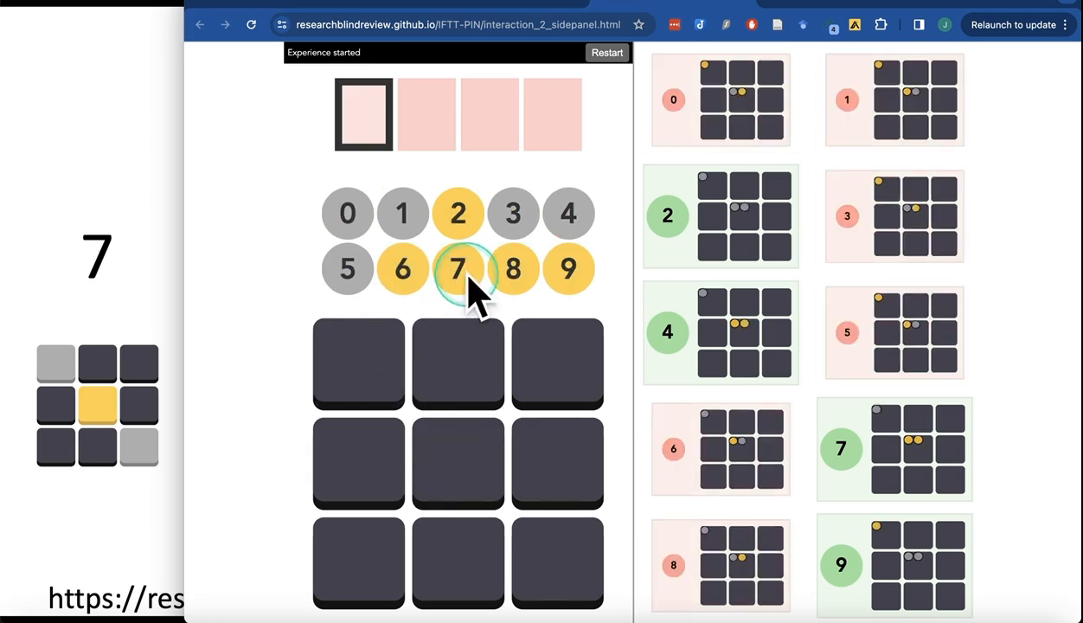
Press a pad button to finish signalling 7 so it fills the first box
left_click(458, 269)
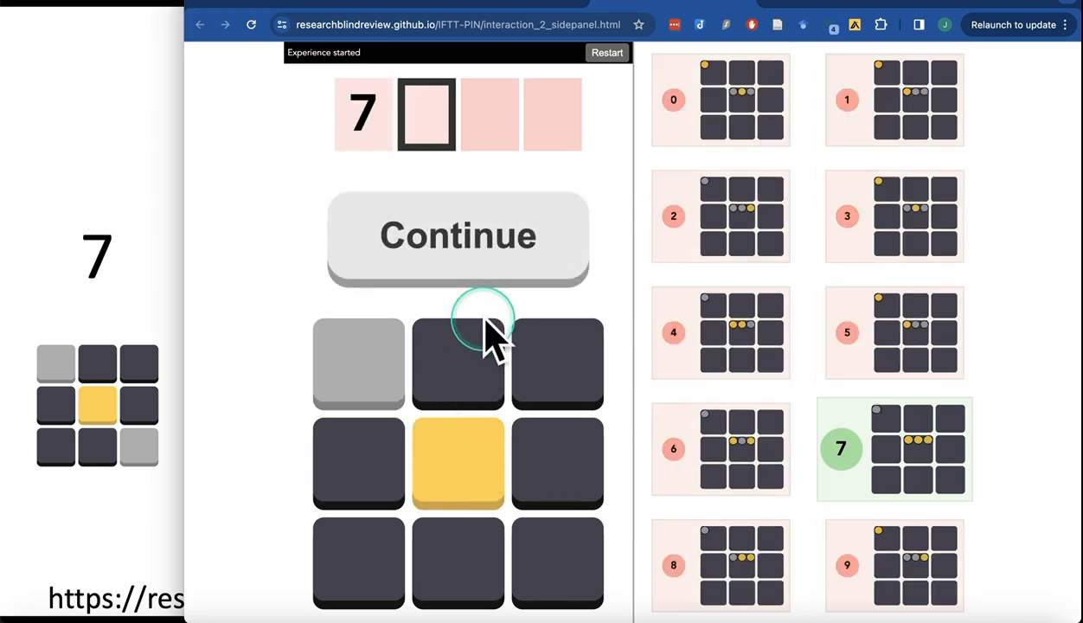
mouse_move(558, 562)
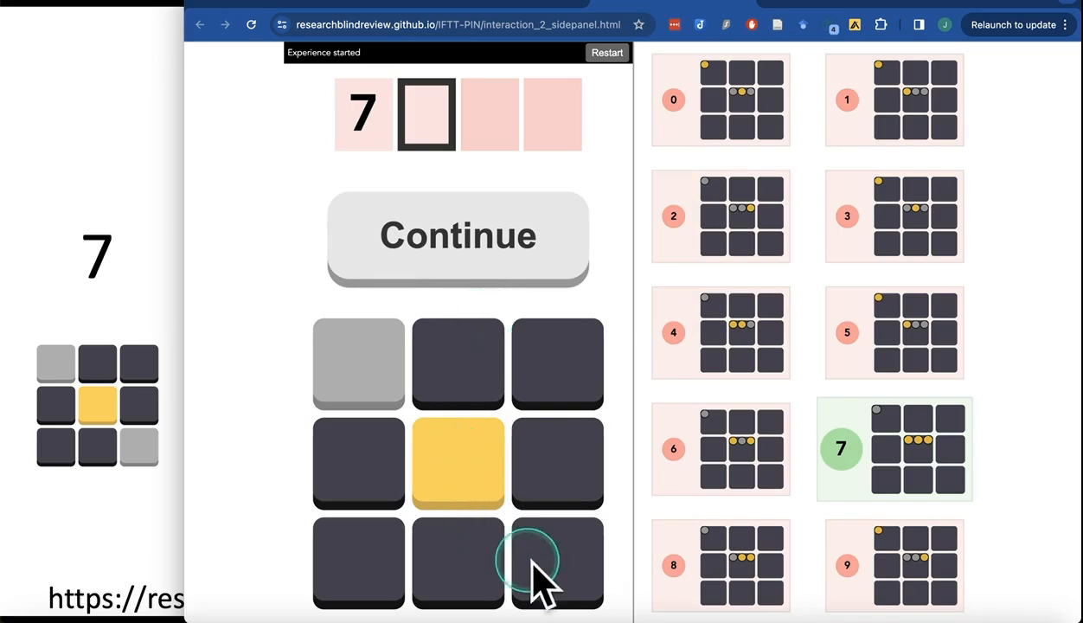
mouse_move(666, 224)
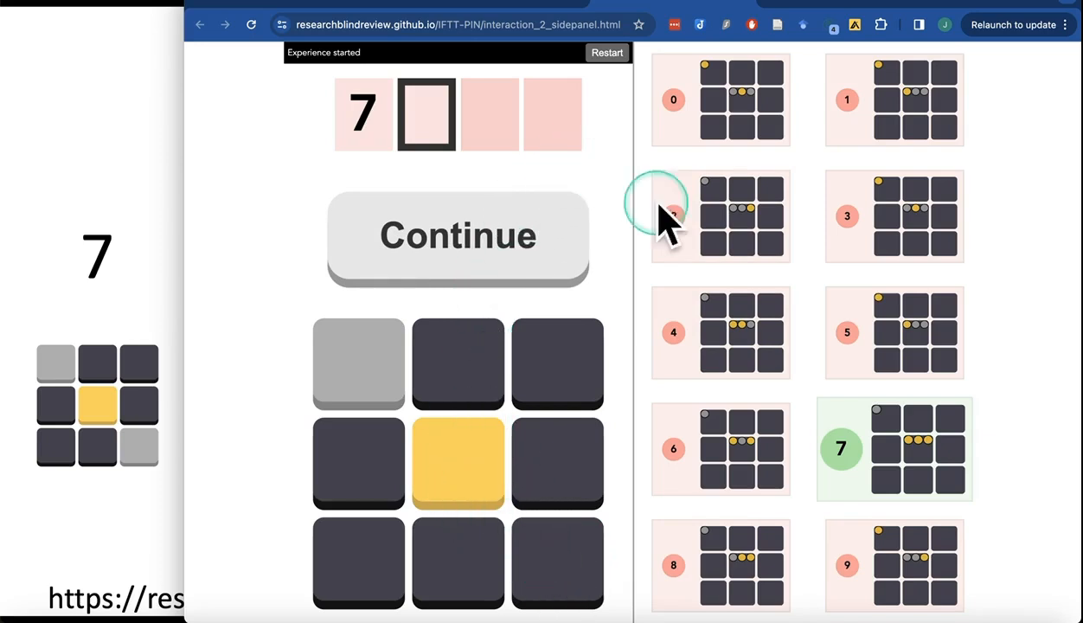
mouse_move(925, 428)
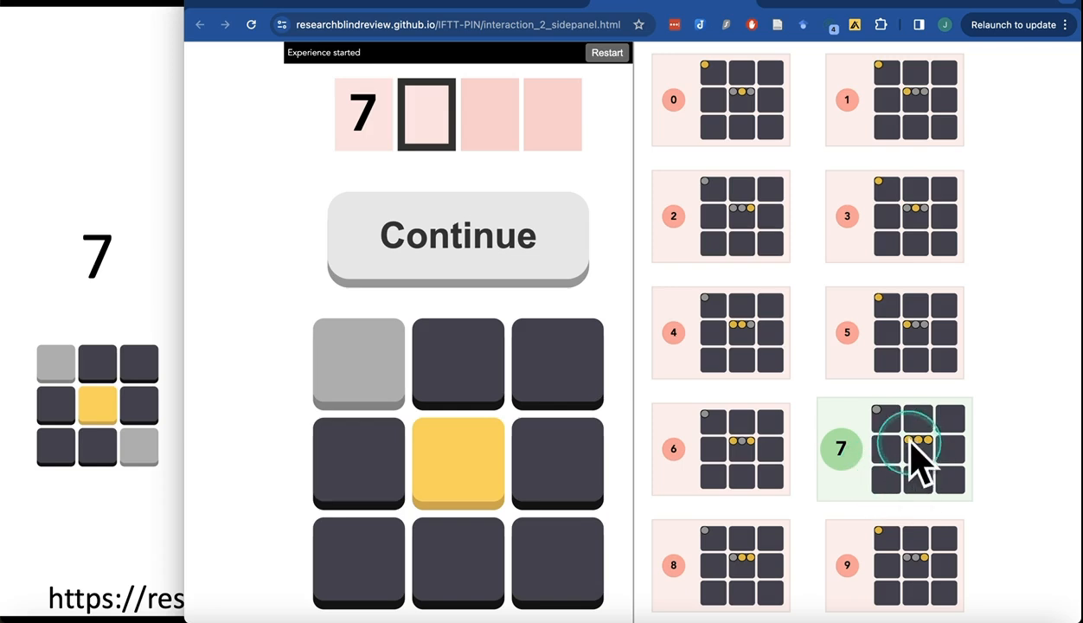
mouse_move(930, 459)
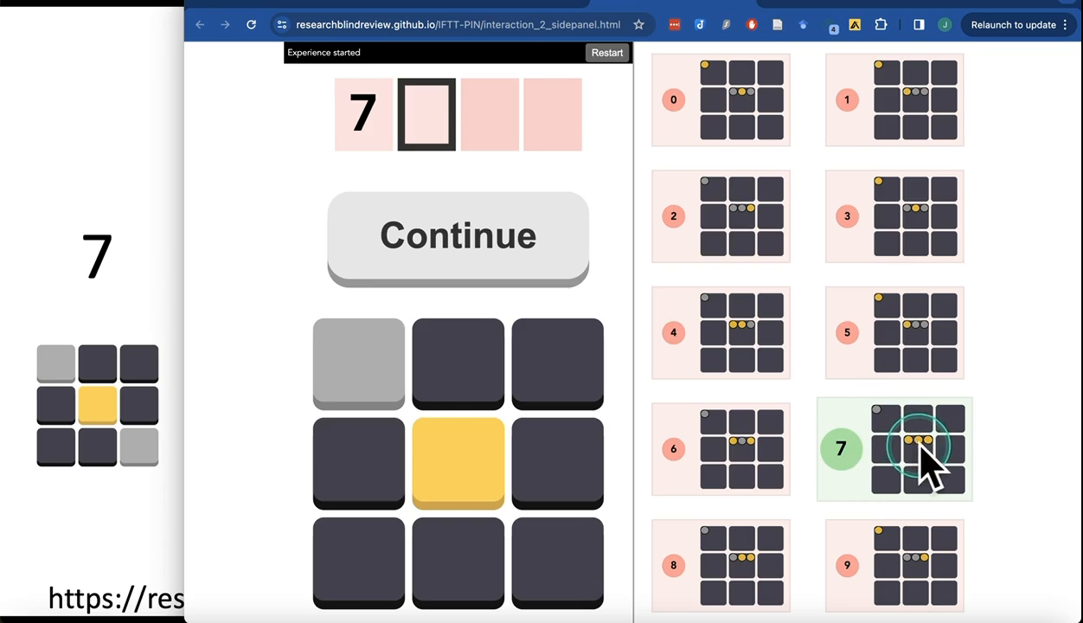
mouse_move(912, 467)
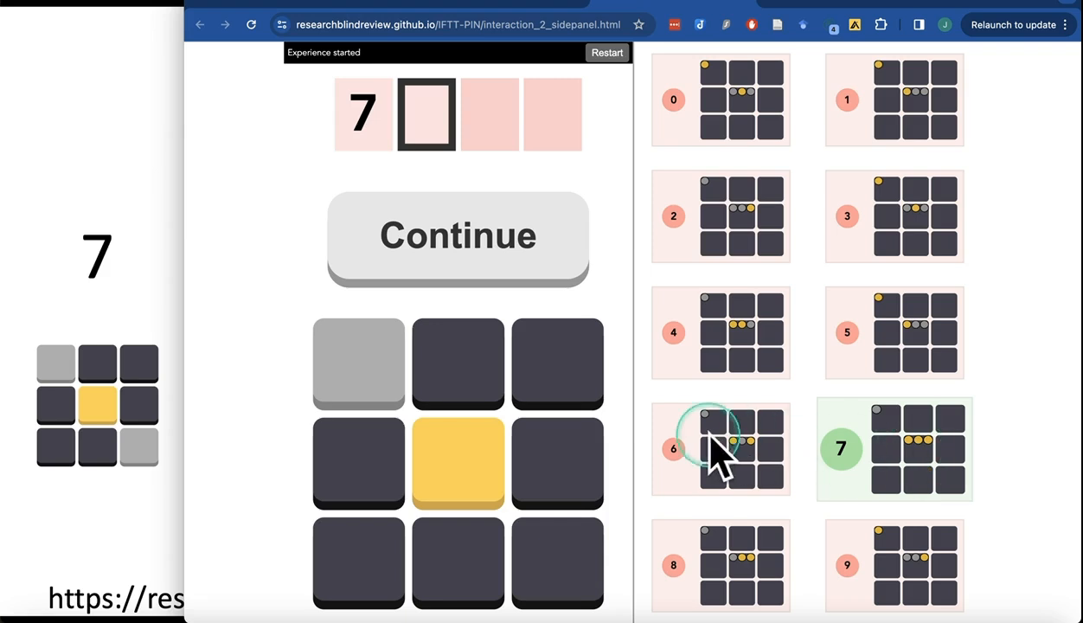
mouse_move(692, 467)
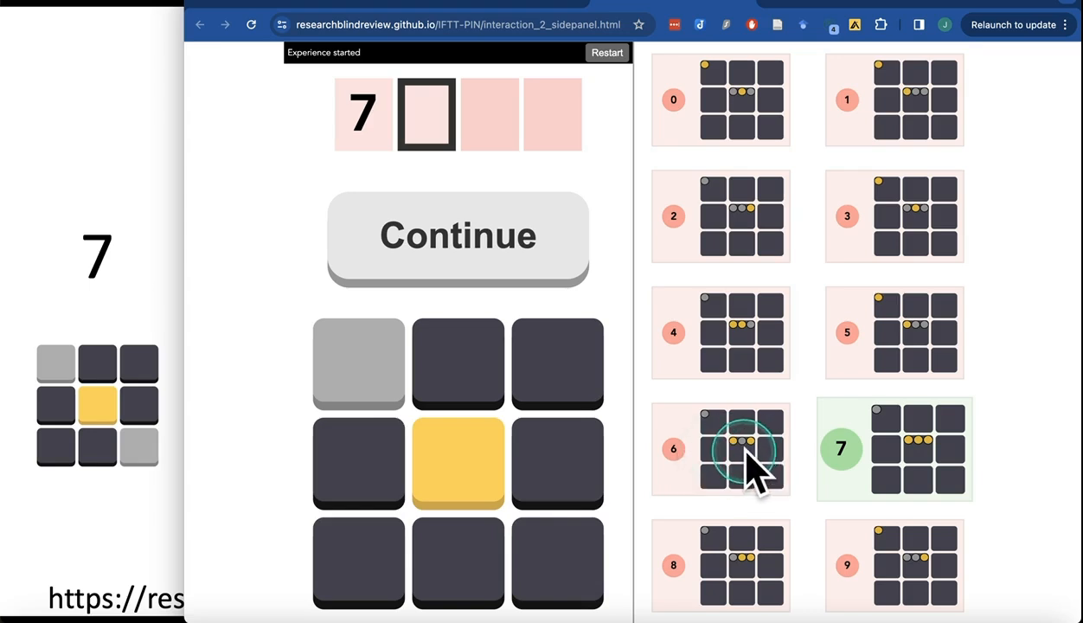
mouse_move(751, 472)
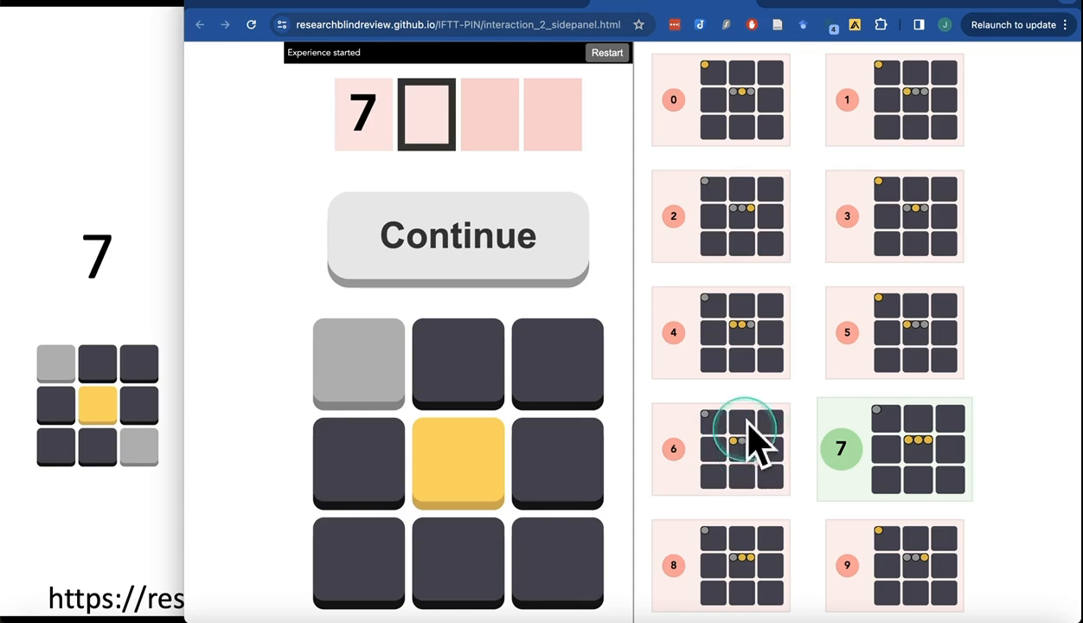
mouse_move(745, 320)
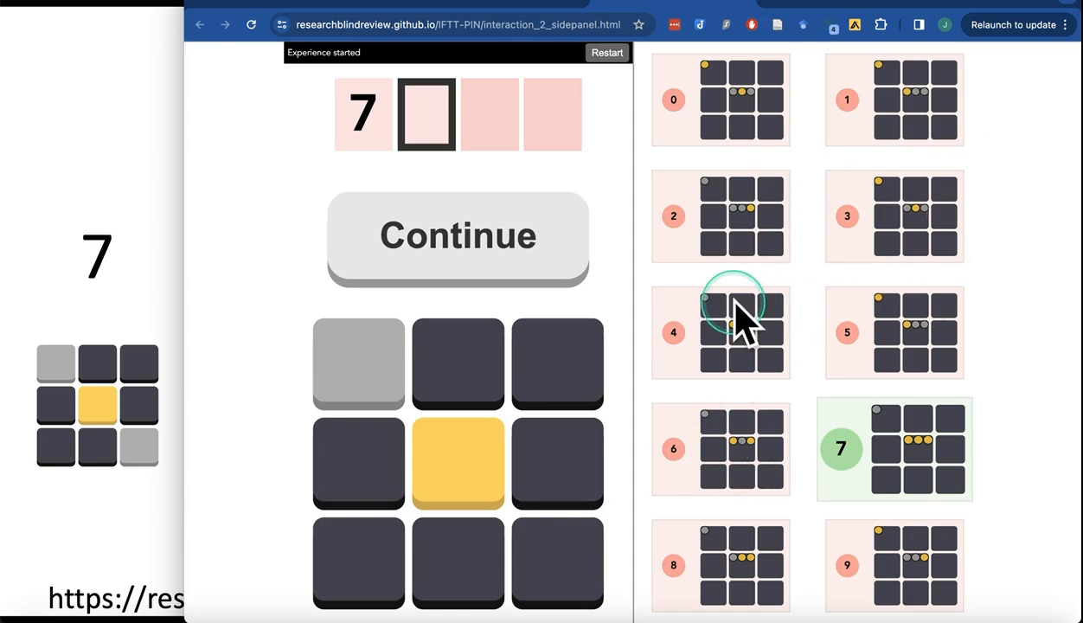